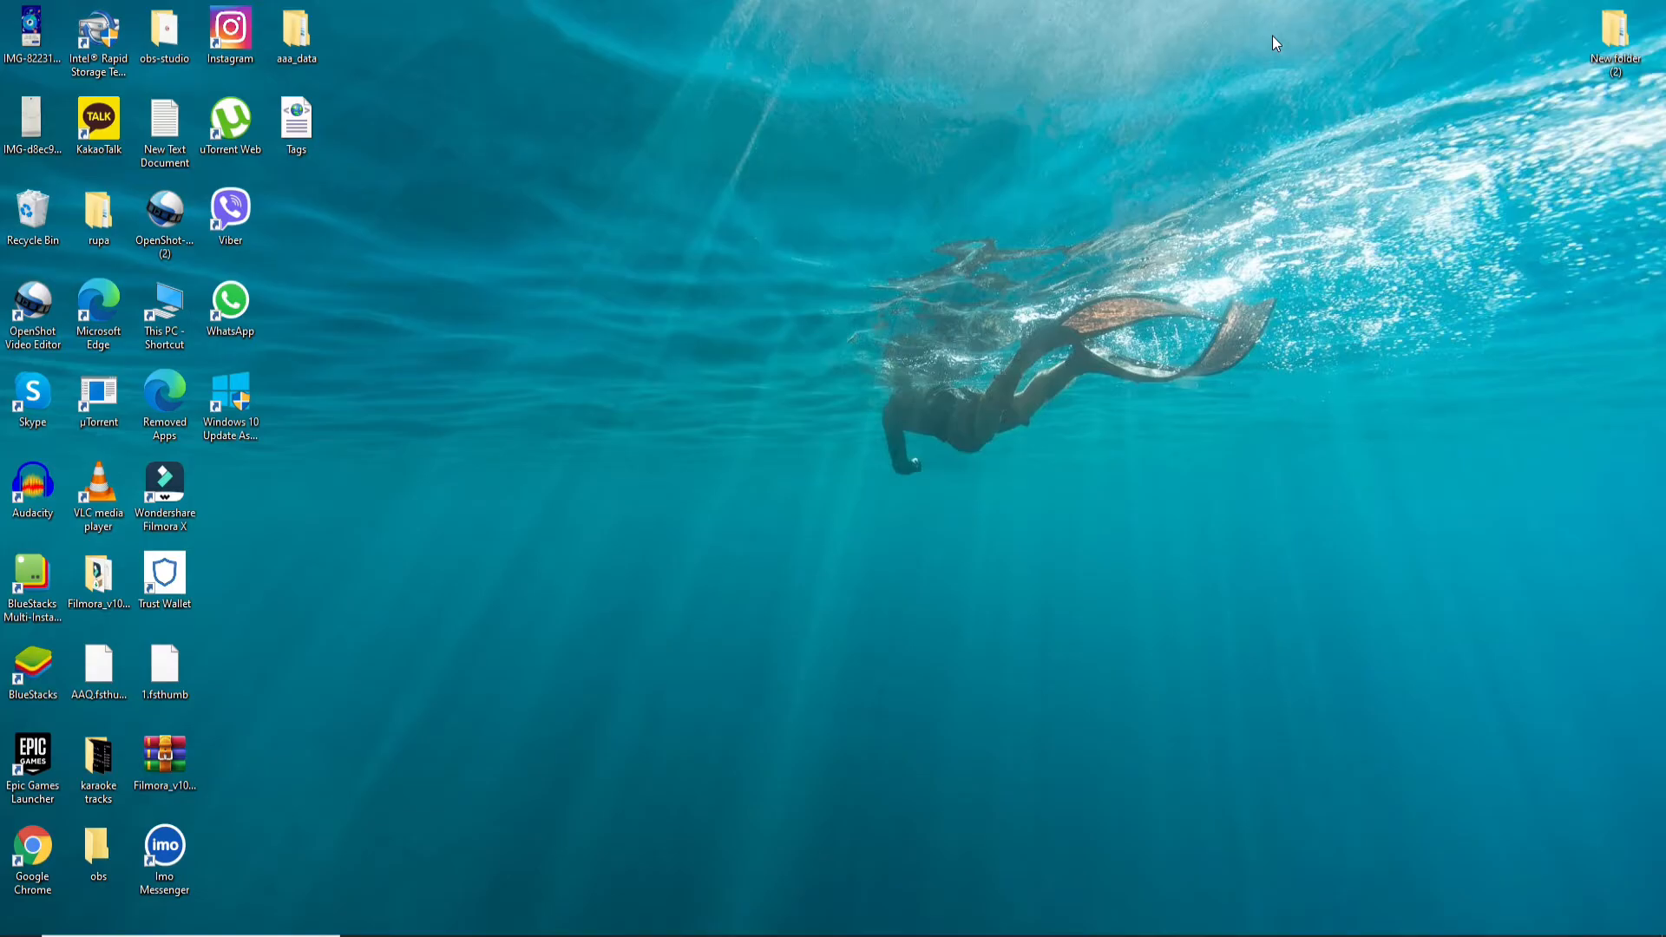
{"action": "mouse_move", "coordinate": [479, 358]}
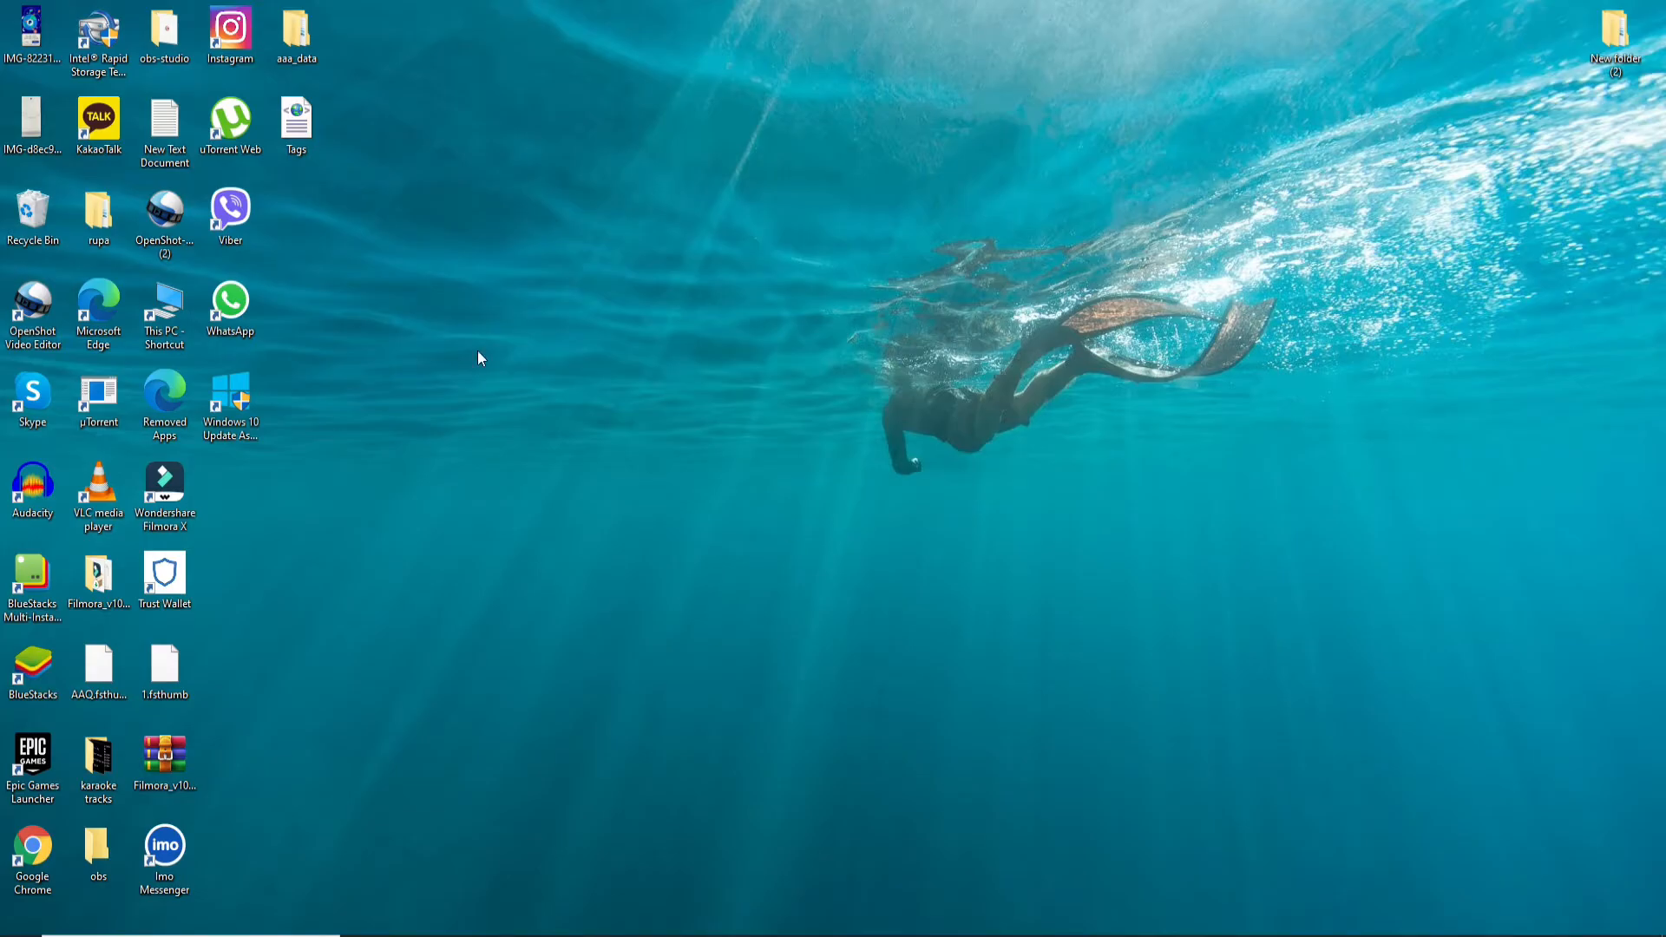
{"action": "mouse_move", "coordinate": [507, 510]}
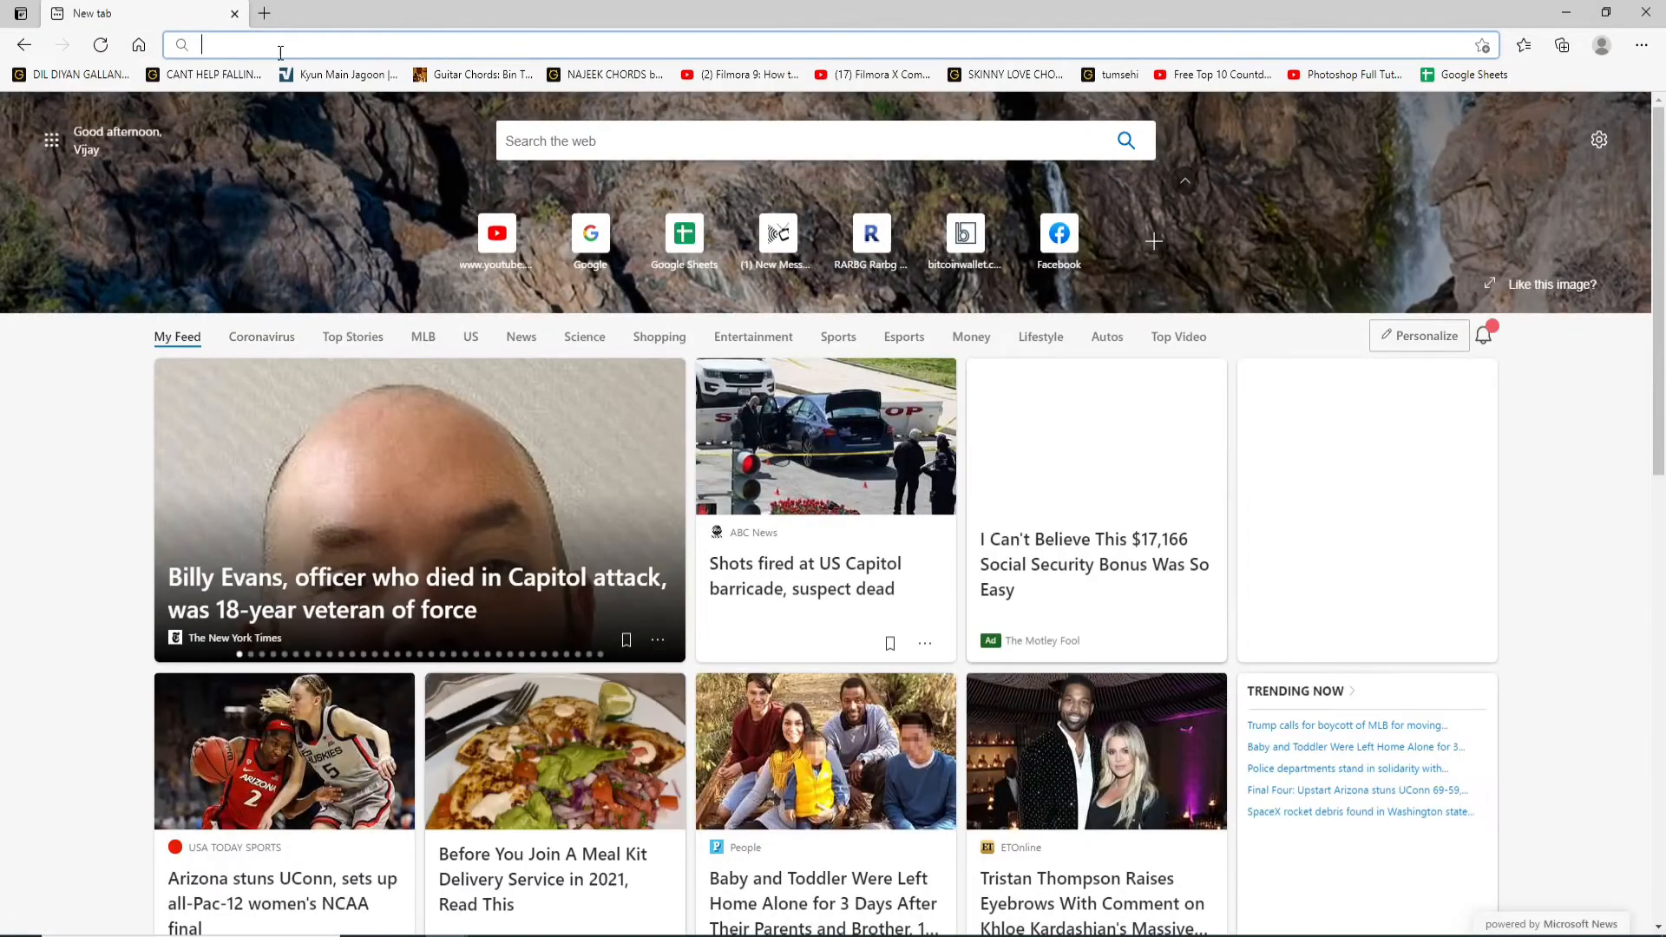
Search Bing for 'download telegram' from the Edge address bar.
{"action": "type", "text": "download optifine"}
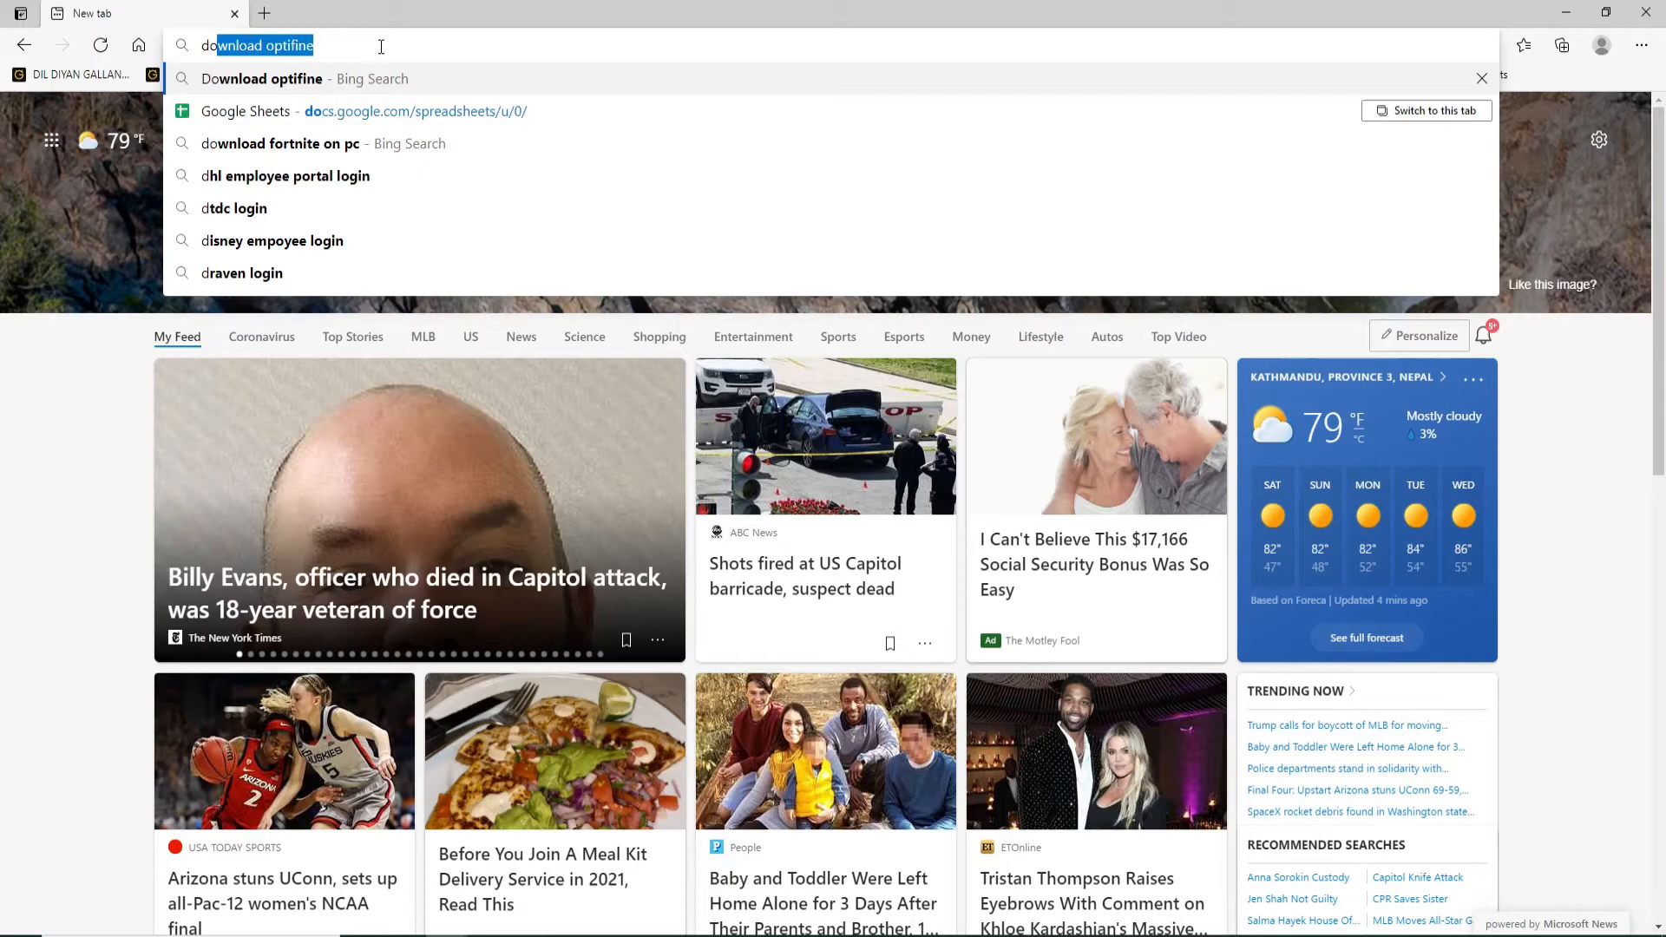
{"action": "type", "text": "download telegram"}
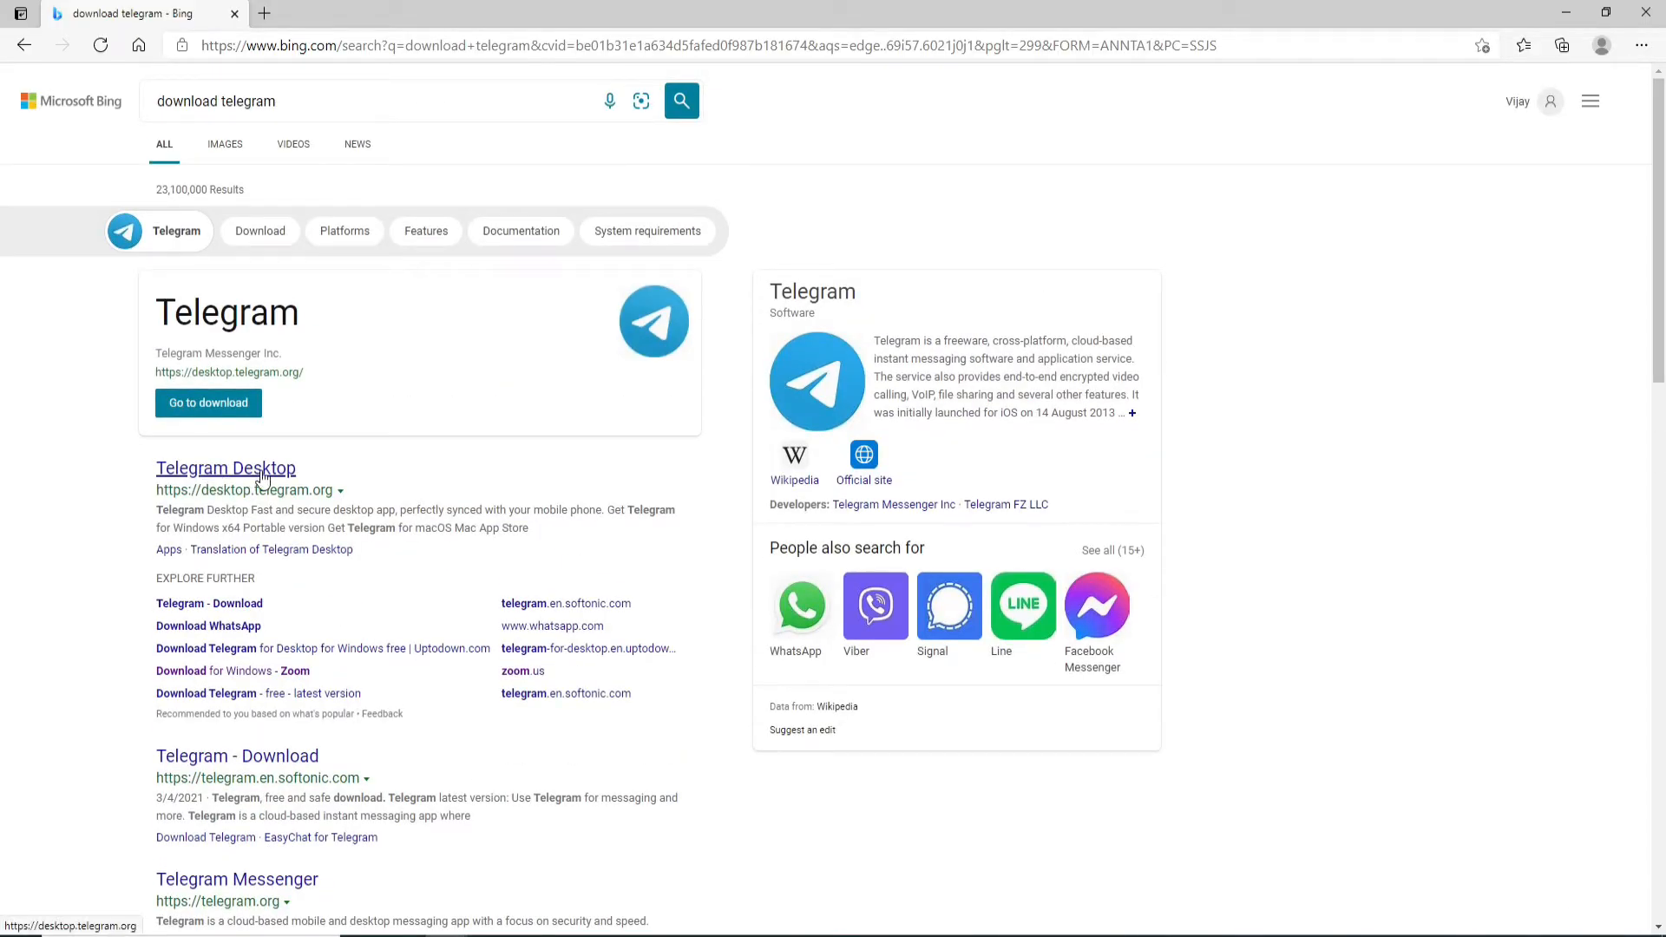
Download the Telegram for Windows x64 installer from the official site and run it.
{"action": "left_click", "coordinate": [225, 467]}
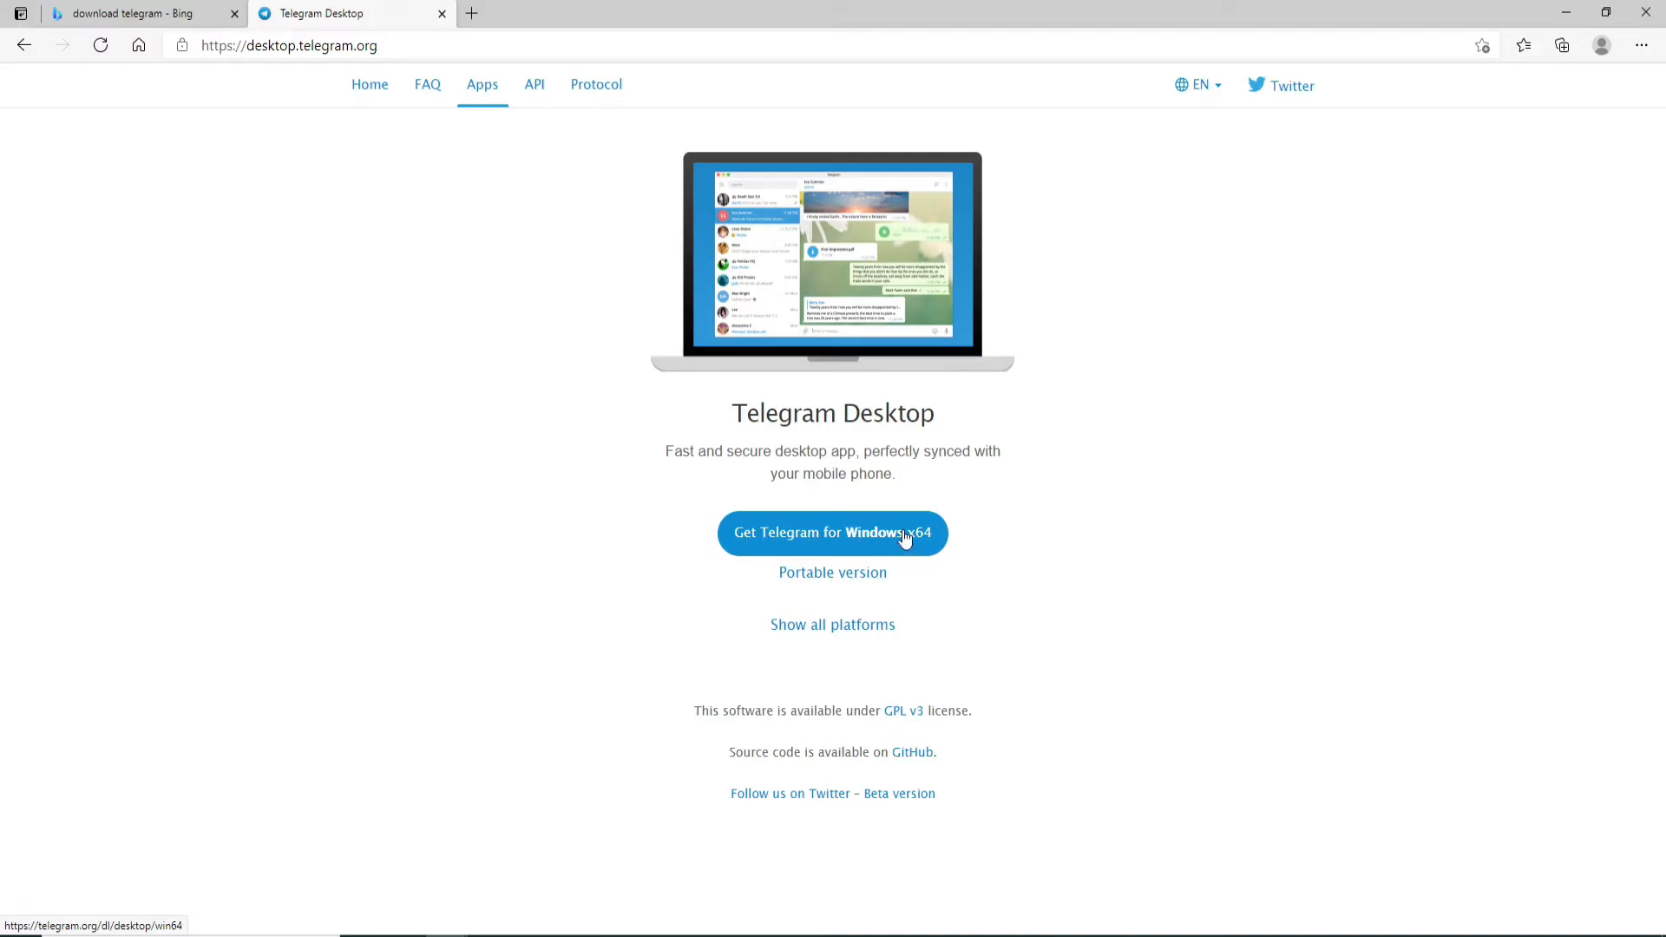
{"action": "left_click", "coordinate": [831, 533]}
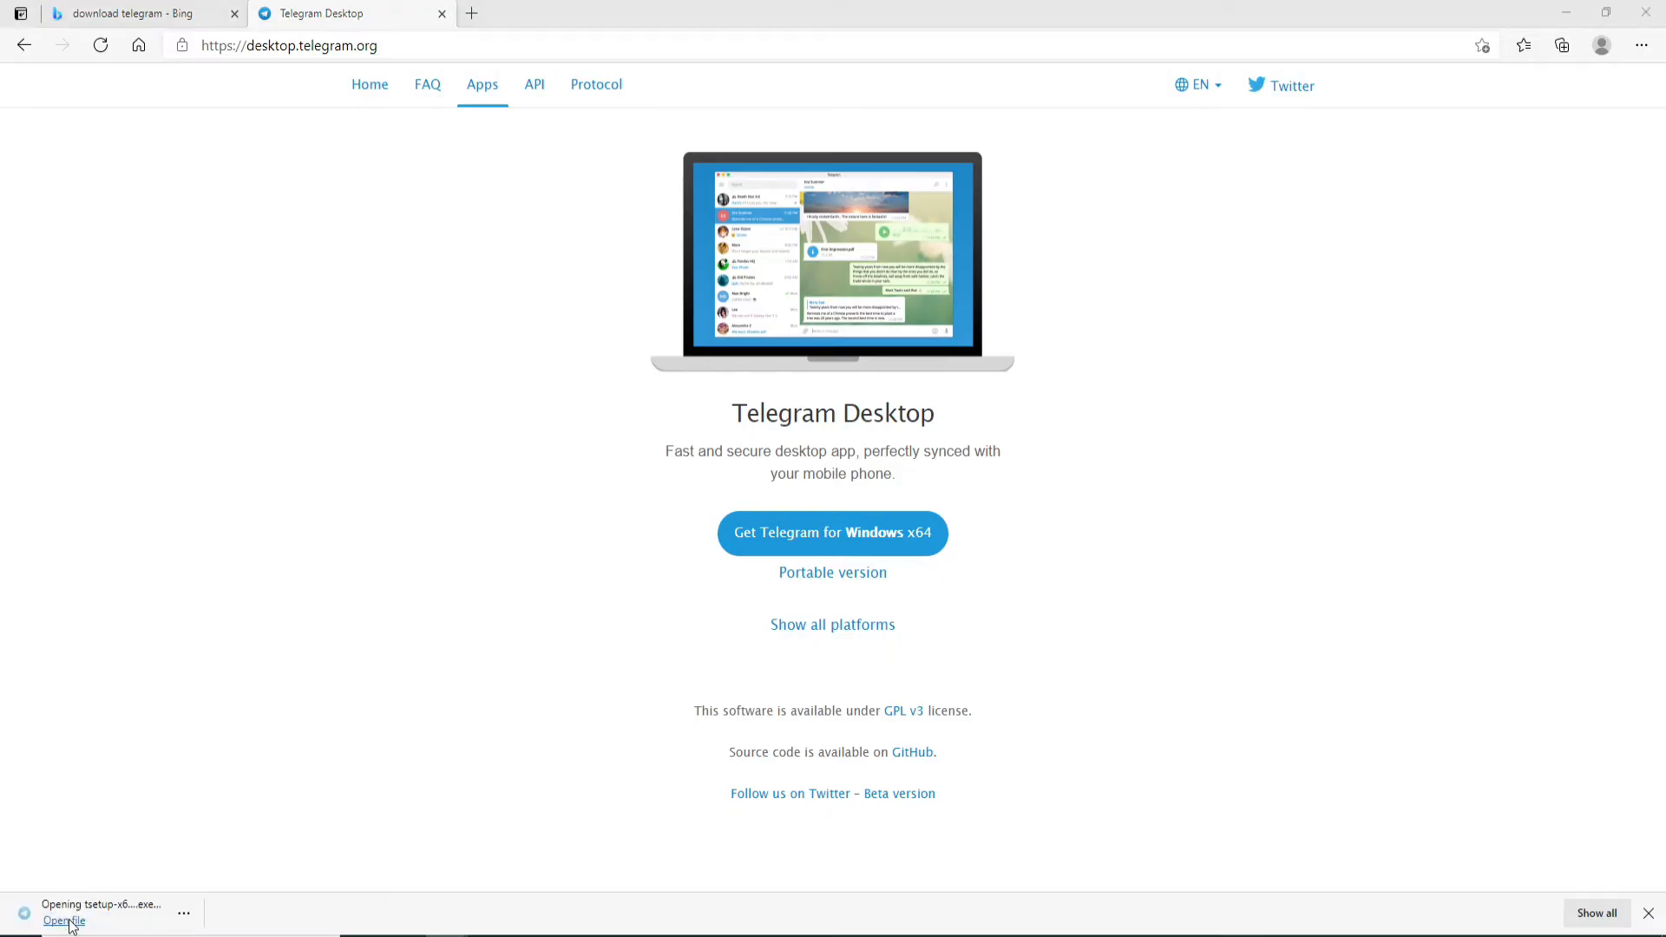
{"action": "left_click", "coordinate": [62, 921]}
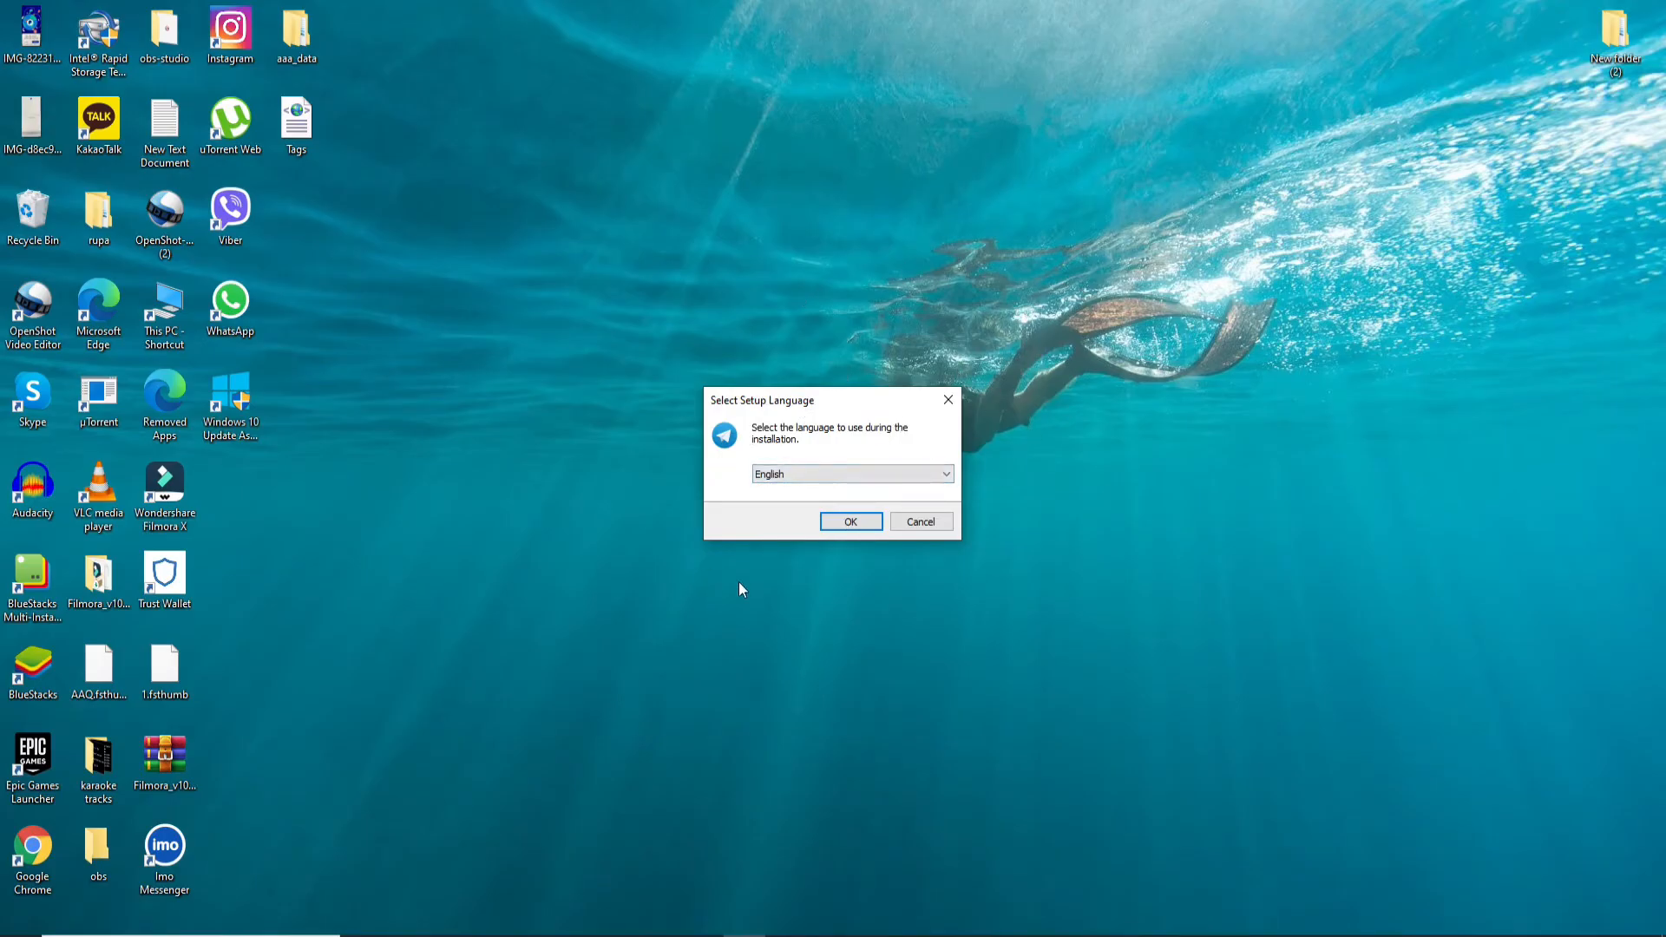
Install Telegram Desktop 2.7.1 in English, keeping the default install and Start Menu folders.
{"action": "left_click", "coordinate": [850, 474]}
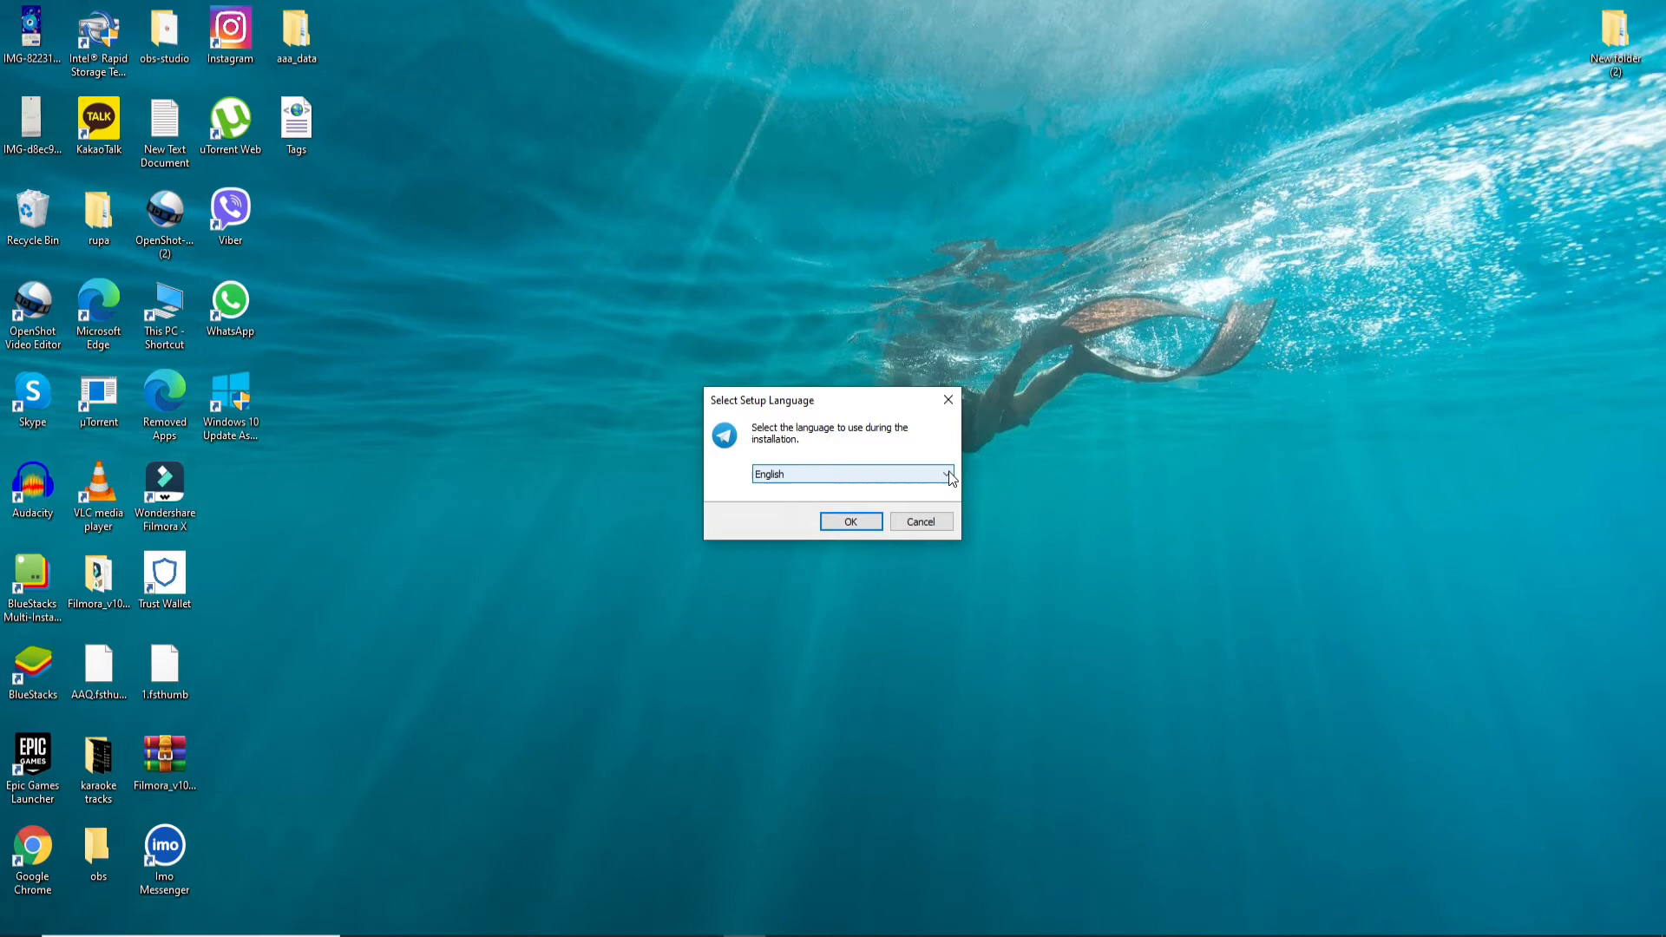
{"action": "left_click", "coordinate": [946, 473]}
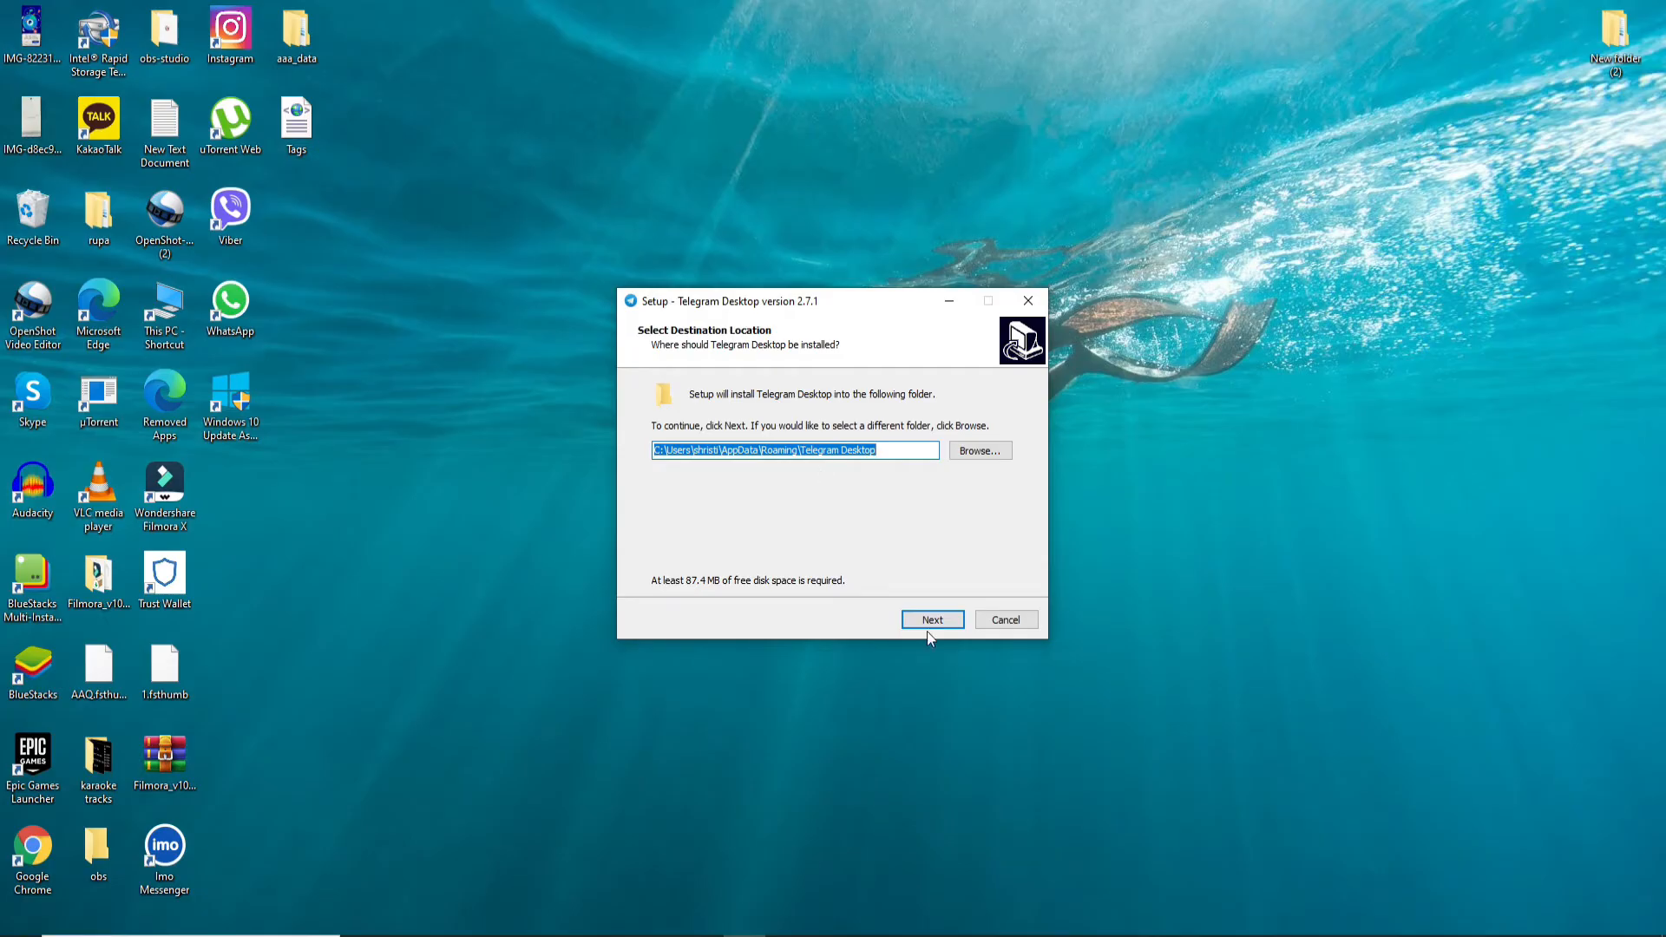
{"action": "left_click", "coordinate": [930, 620]}
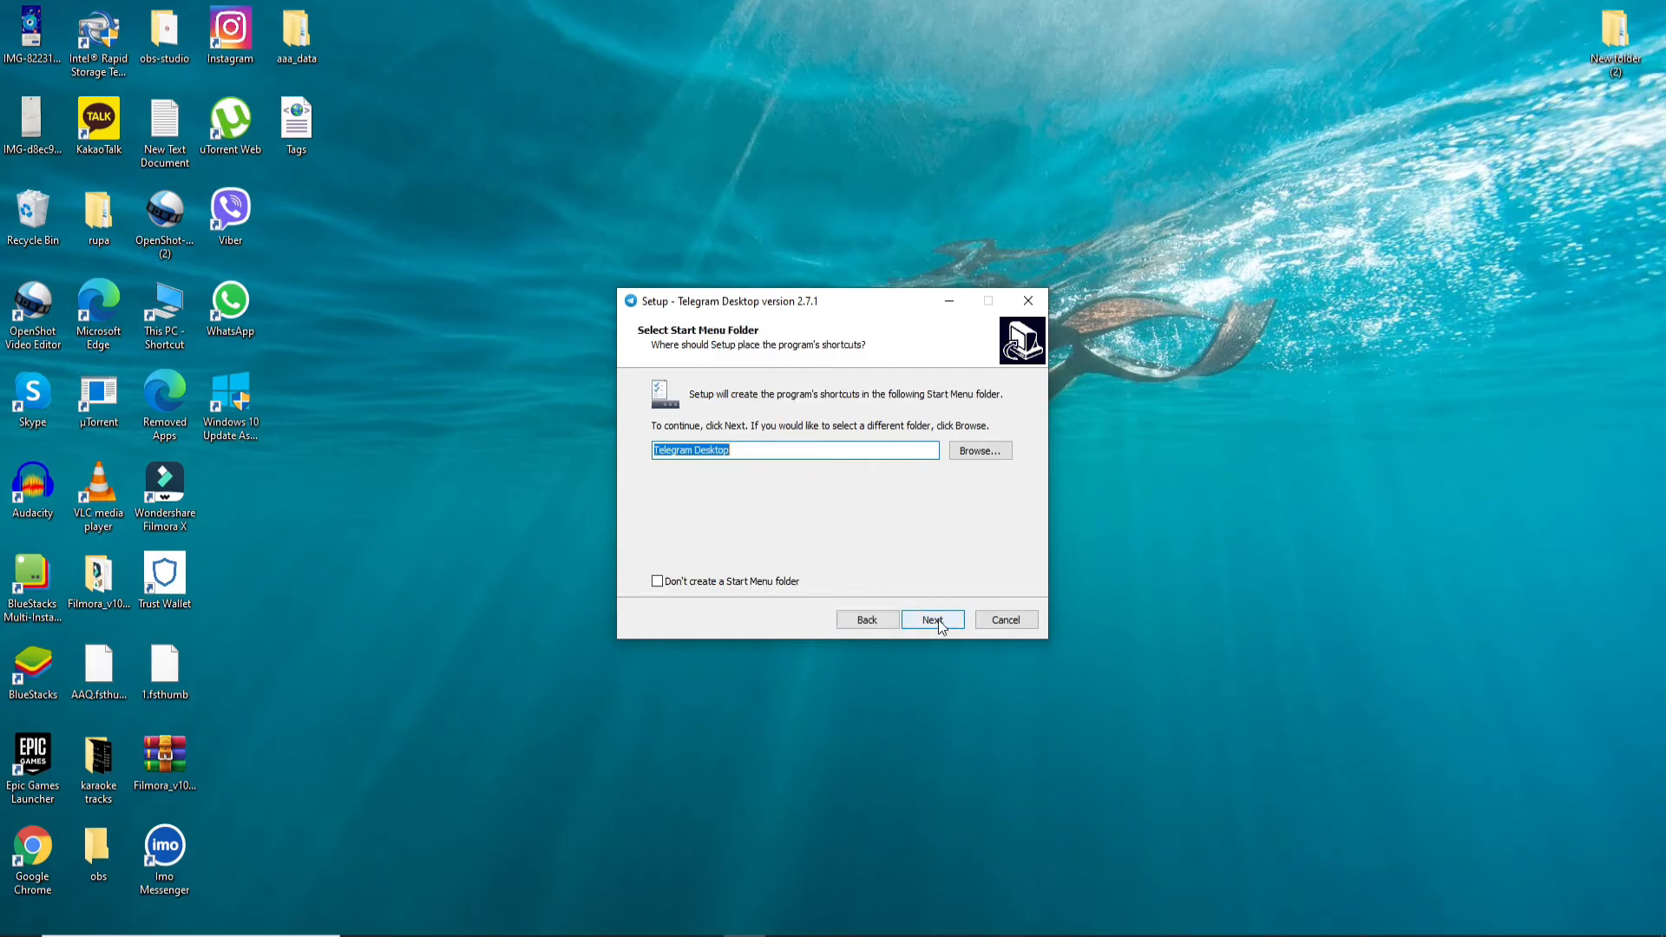
{"action": "left_click", "coordinate": [933, 620]}
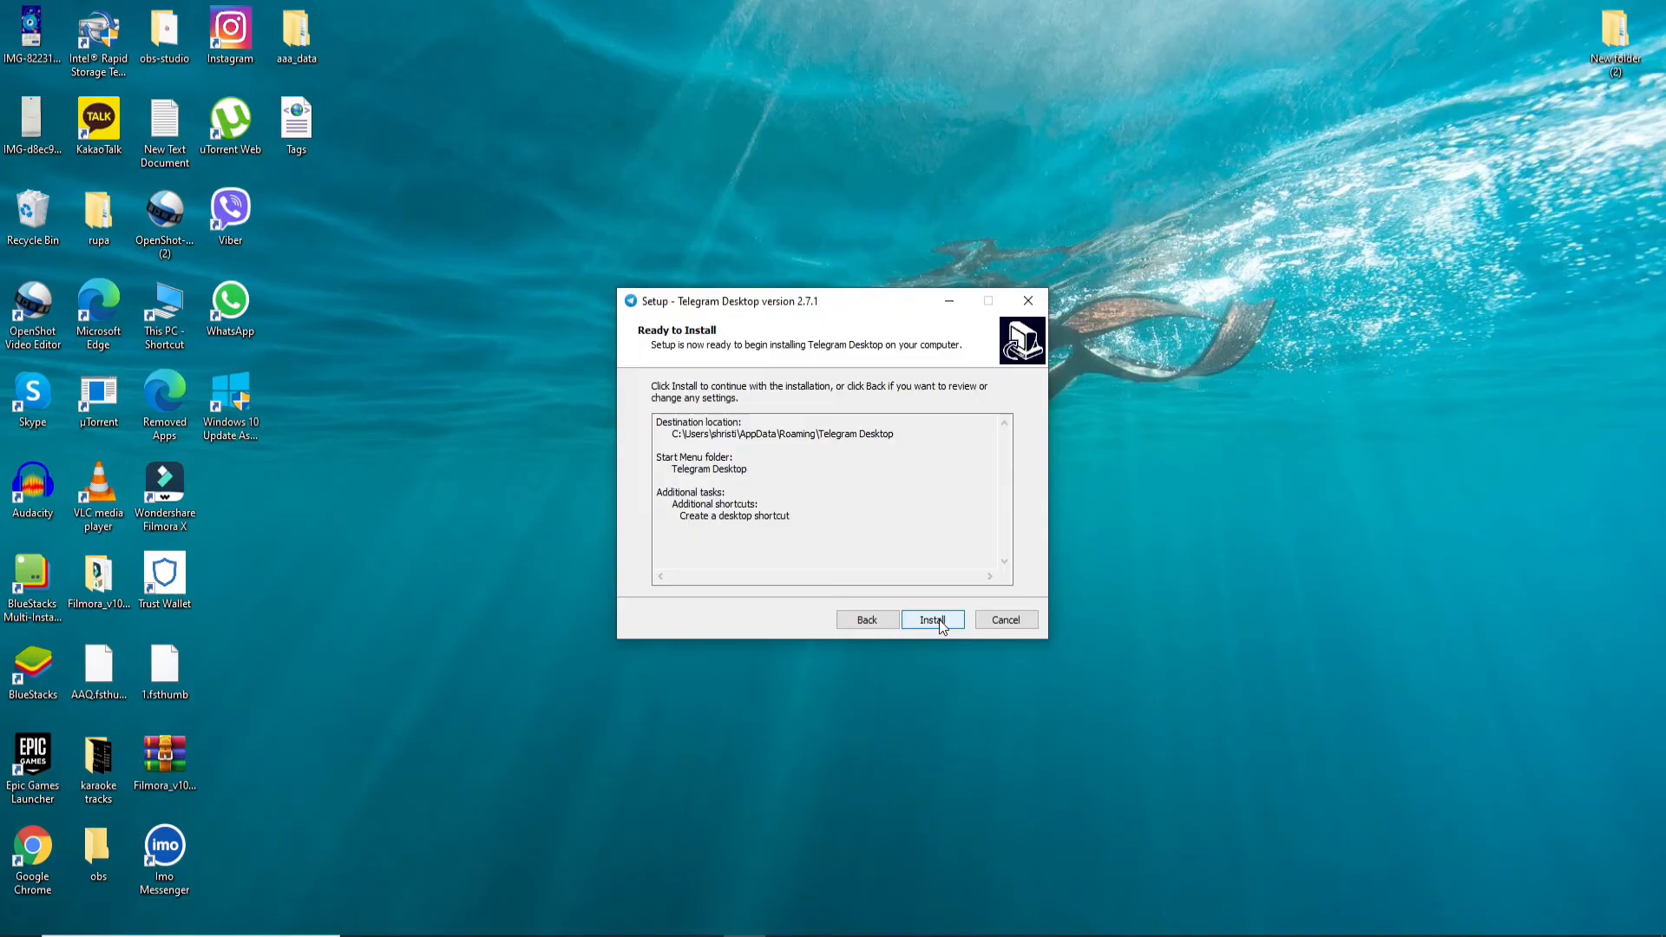
{"action": "left_click", "coordinate": [934, 619]}
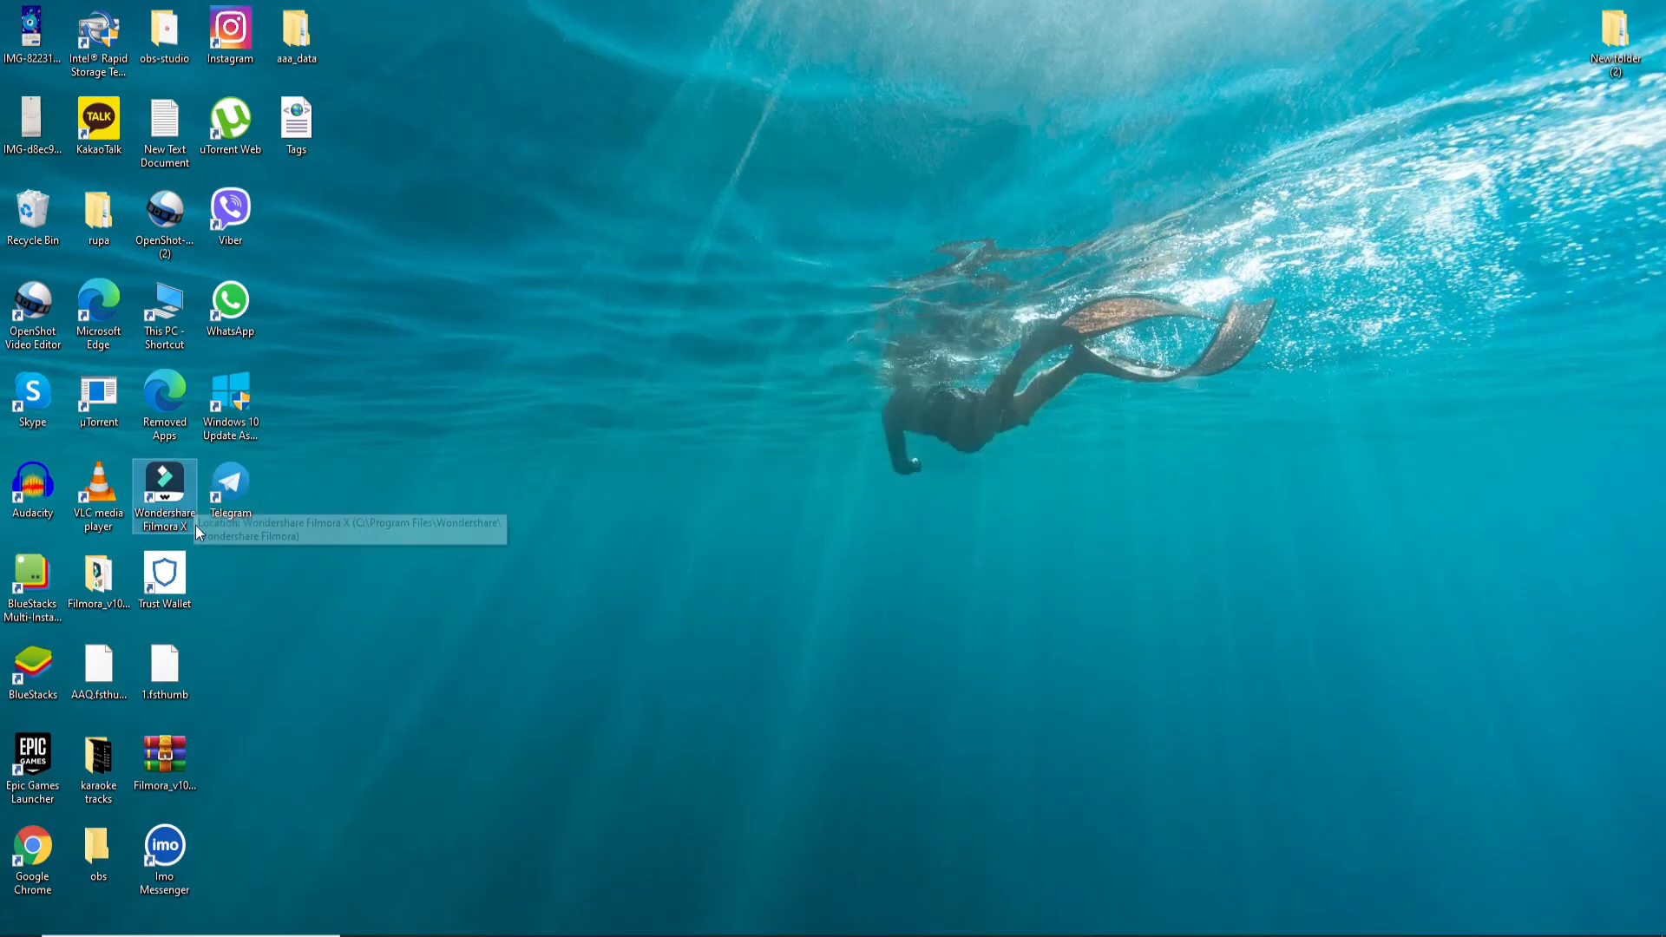
Launch Telegram from the desktop shortcut, maximize it and start messaging to reach the phone login.
{"action": "double_click", "coordinate": [229, 489]}
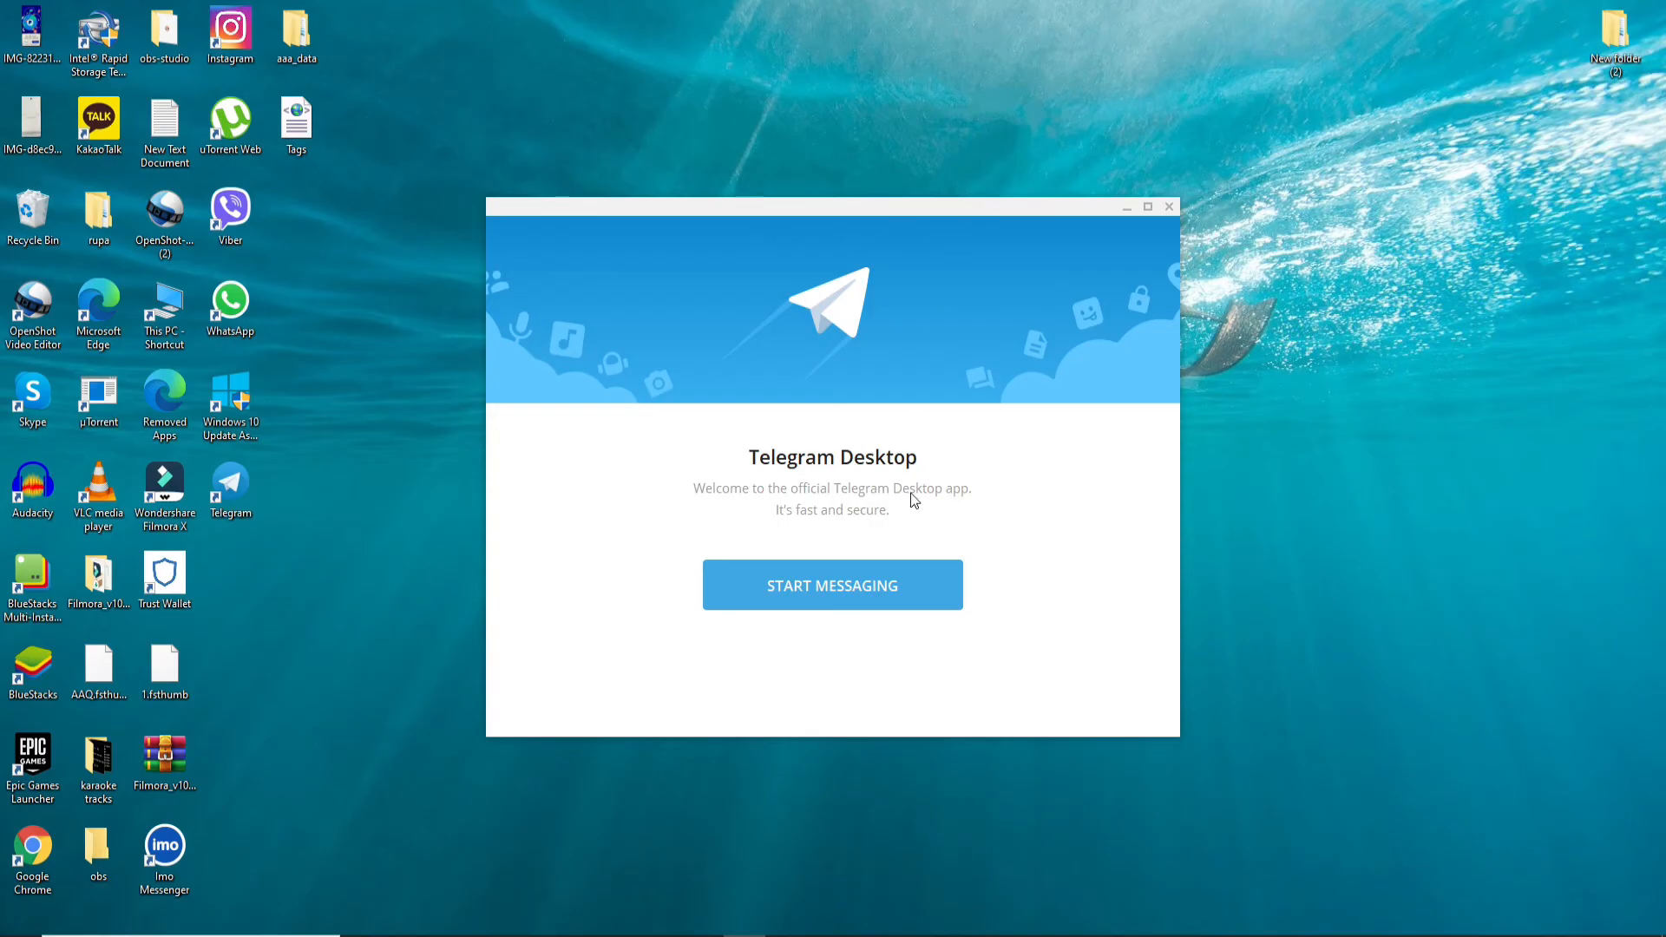
{"action": "left_click", "coordinate": [1147, 207]}
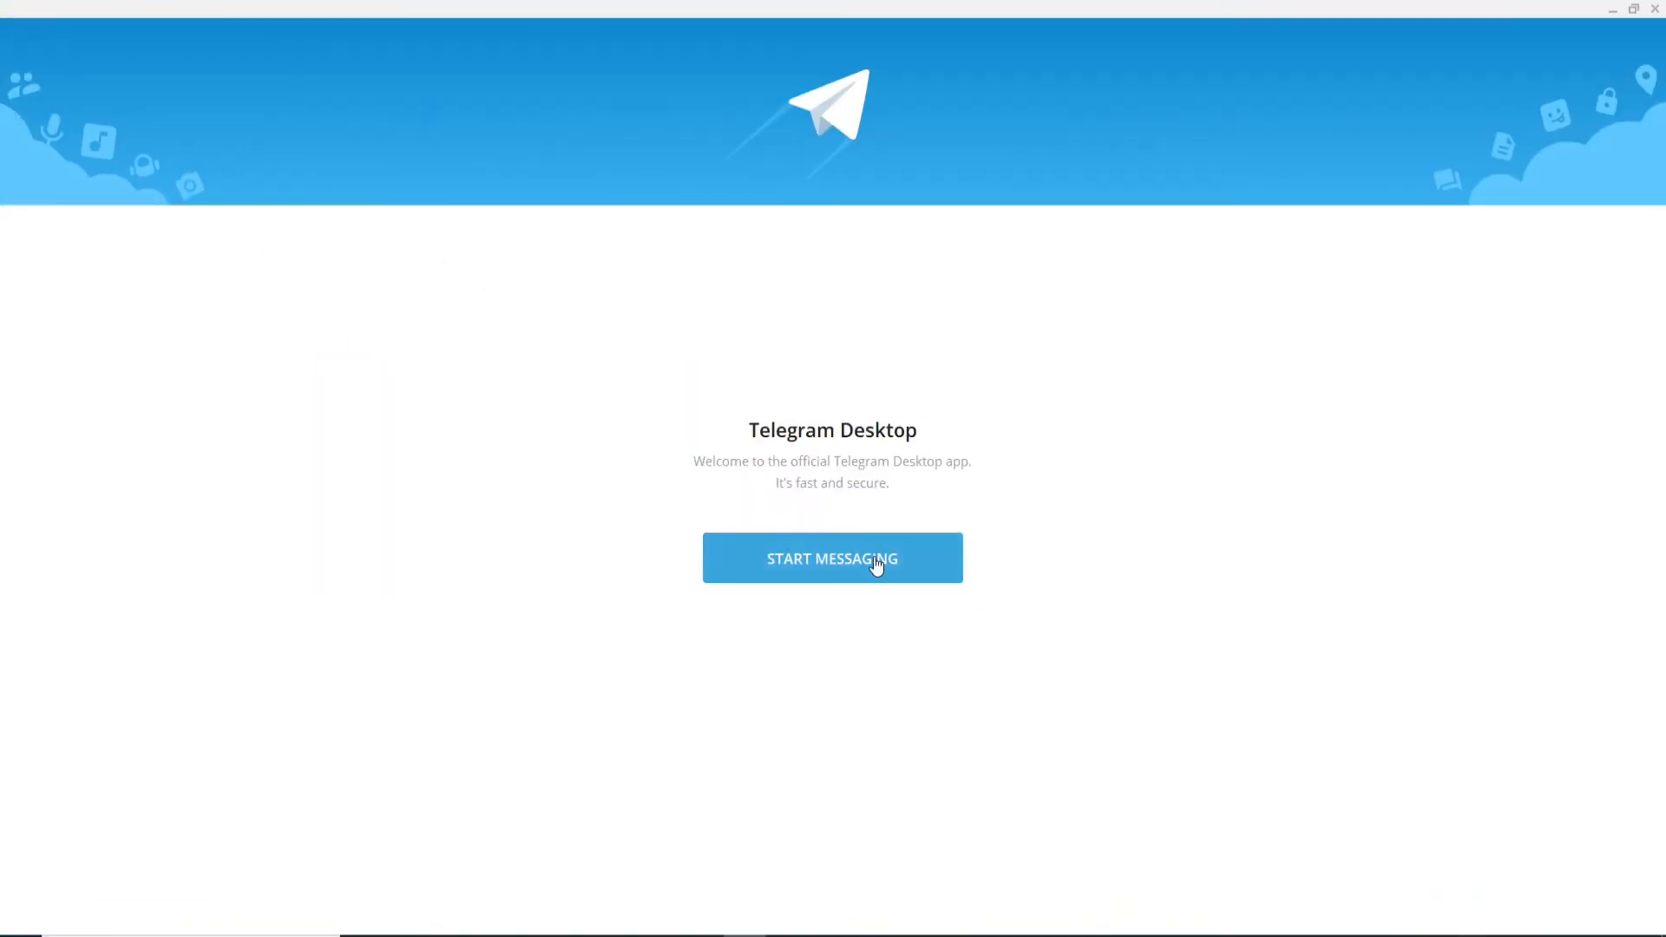
{"action": "left_click", "coordinate": [831, 557]}
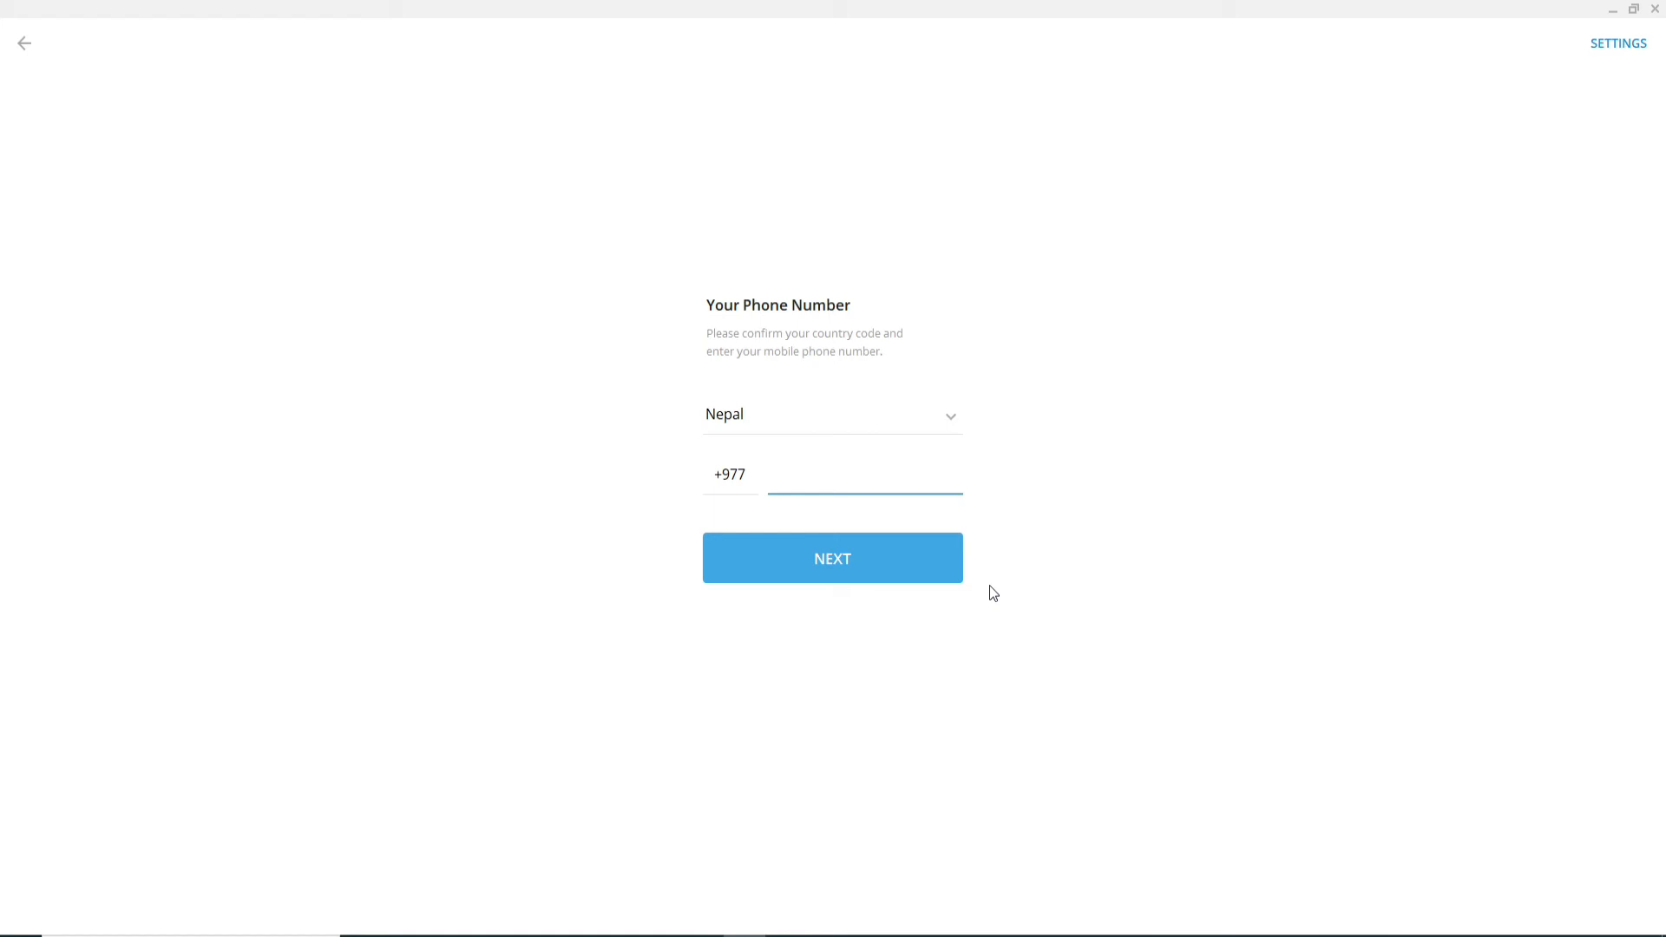